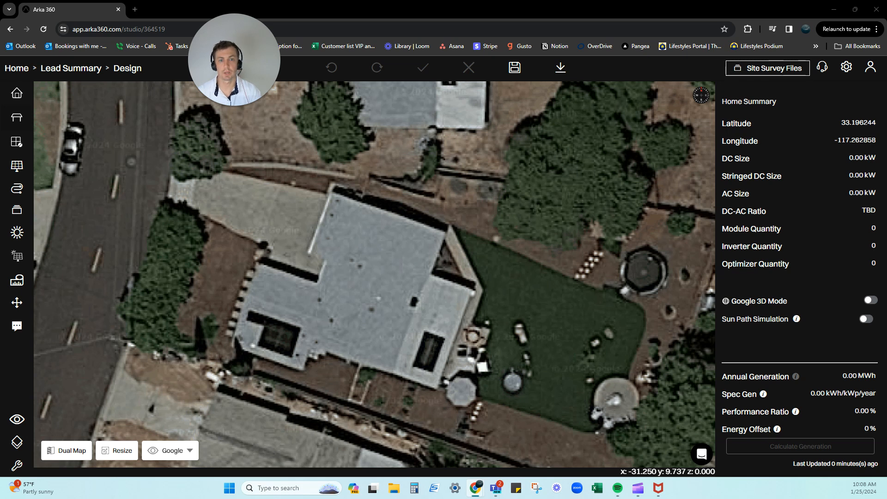
pyautogui.moveTo(16, 257)
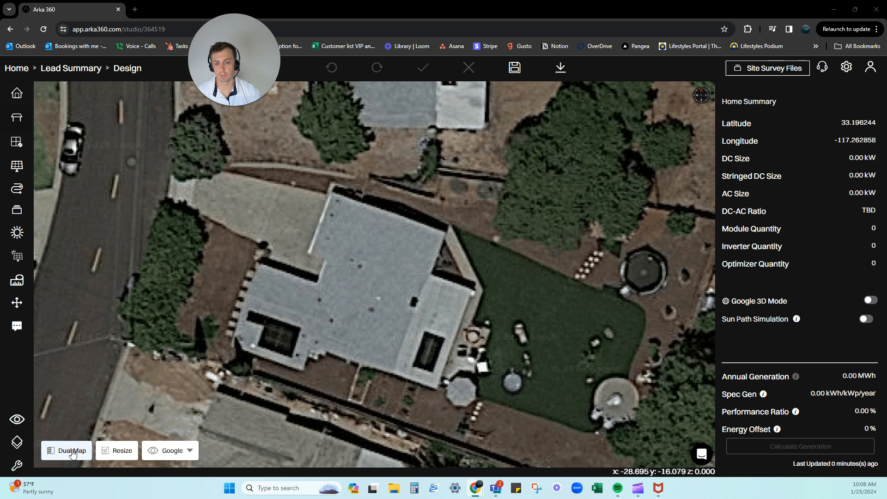
# - Enable Dual Map and show the regular map view in the second pane
pyautogui.click(66, 450)
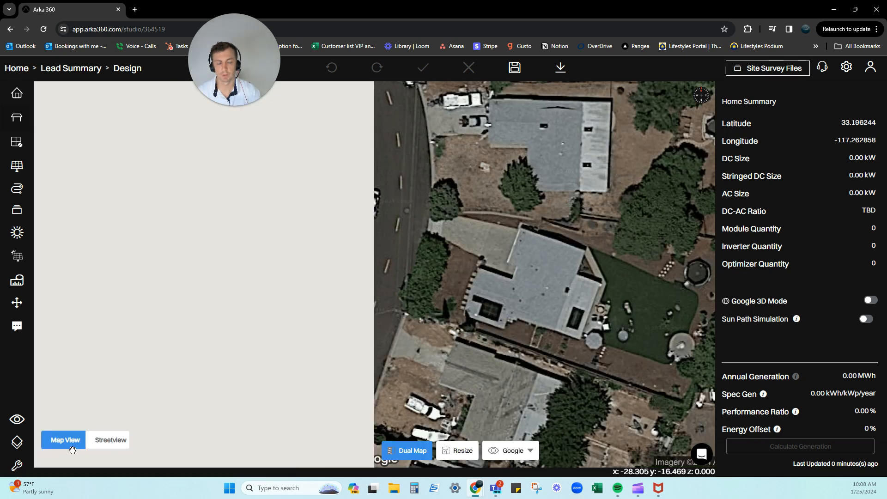
pyautogui.click(64, 440)
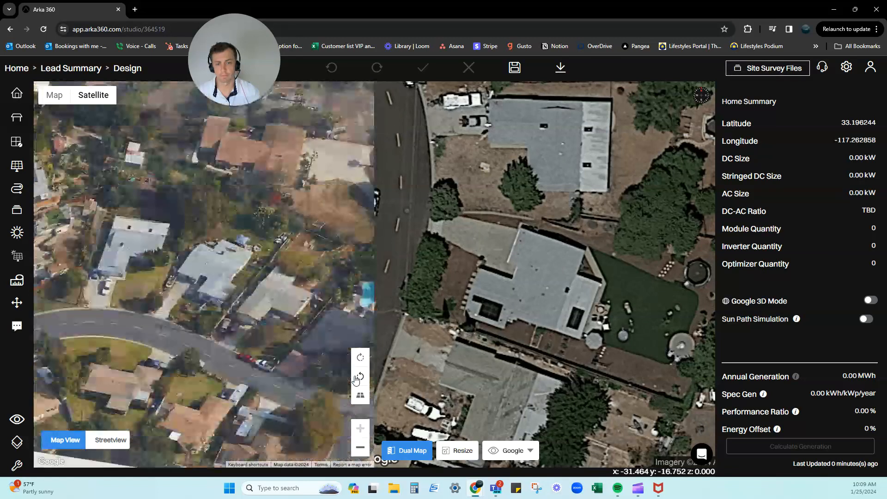
# - Switch the second pane to Streetview positioned at the house front
pyautogui.click(112, 439)
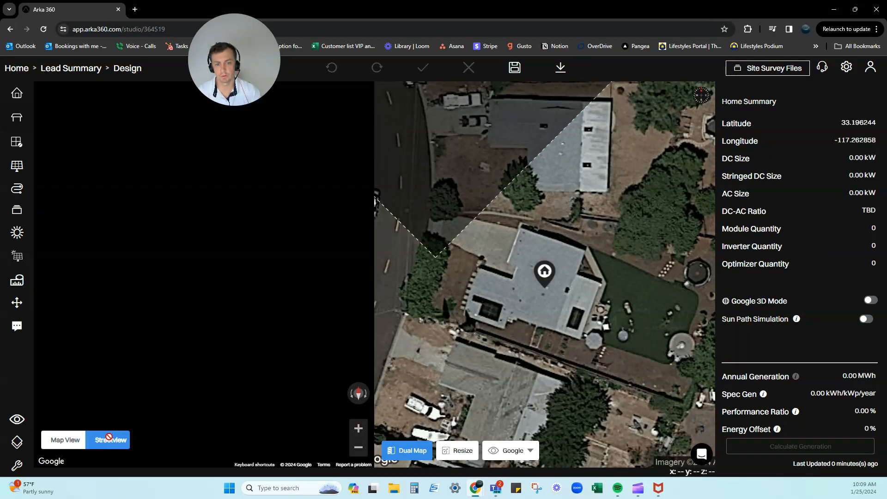
pyautogui.click(111, 440)
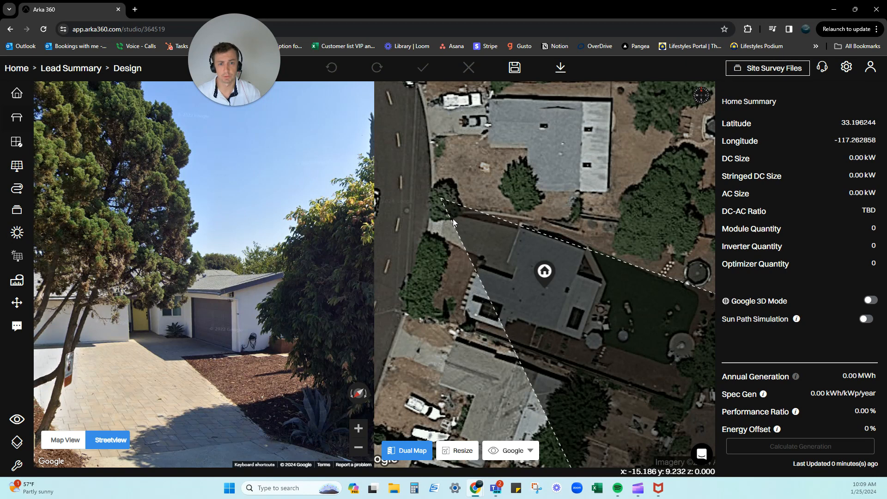
pyautogui.moveTo(568, 254)
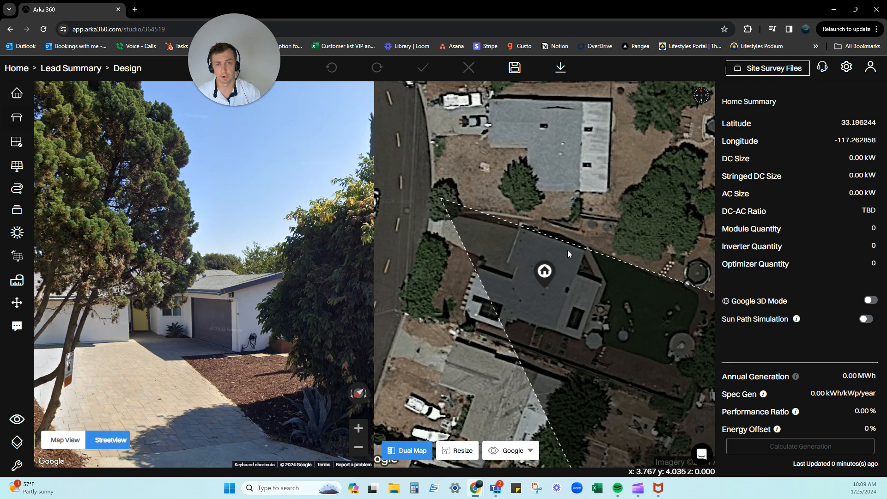
pyautogui.moveTo(242, 320)
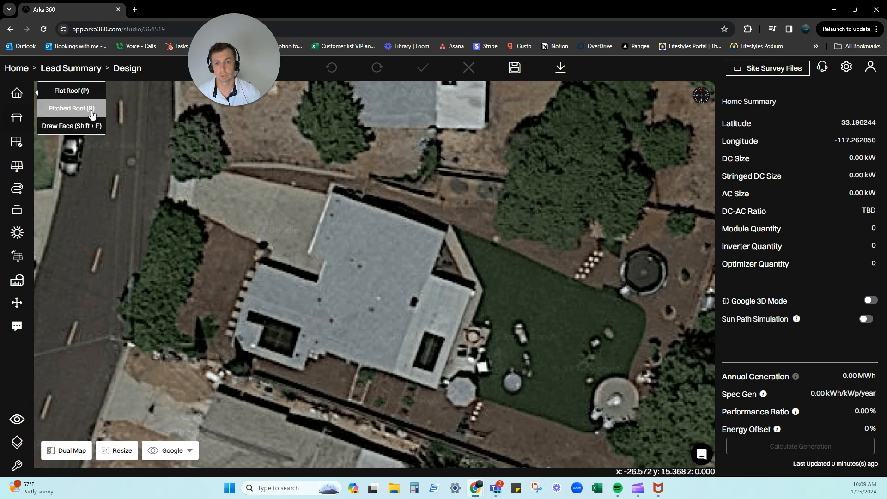
# - Start a Pitched Roof model over the single satellite image
pyautogui.click(72, 108)
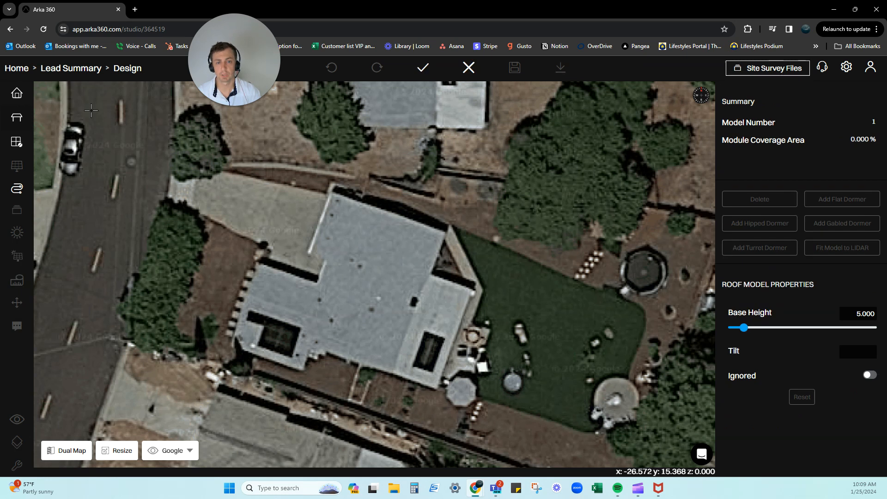
pyautogui.moveTo(350, 220)
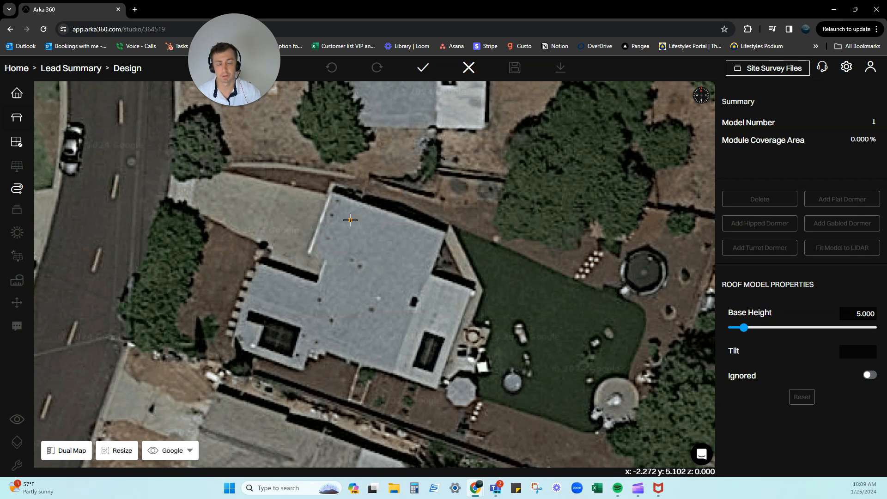
pyautogui.moveTo(313, 243)
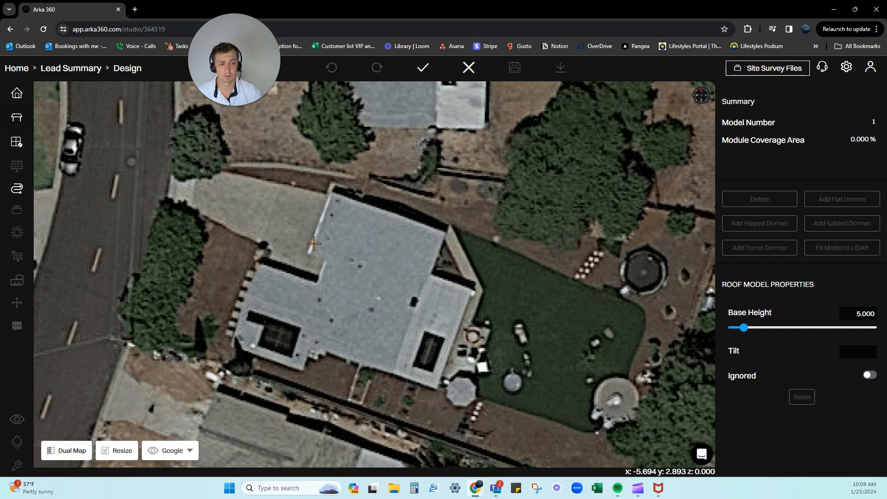
pyautogui.moveTo(267, 244)
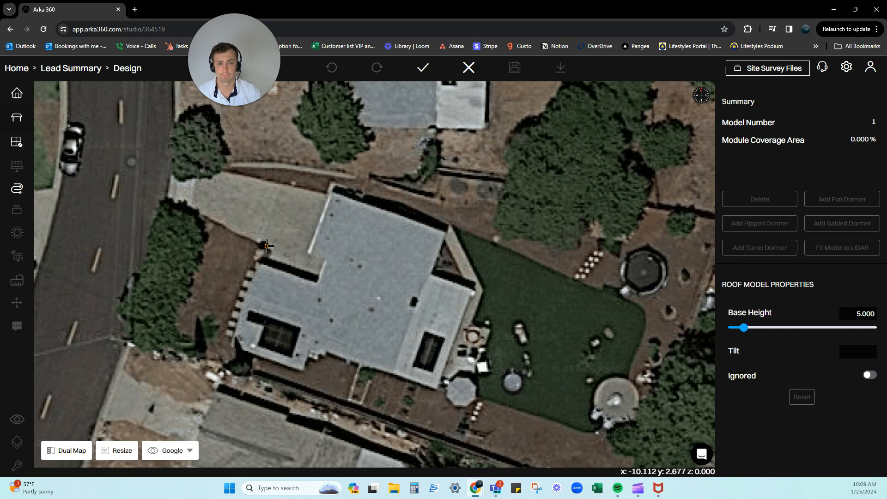
pyautogui.moveTo(309, 255)
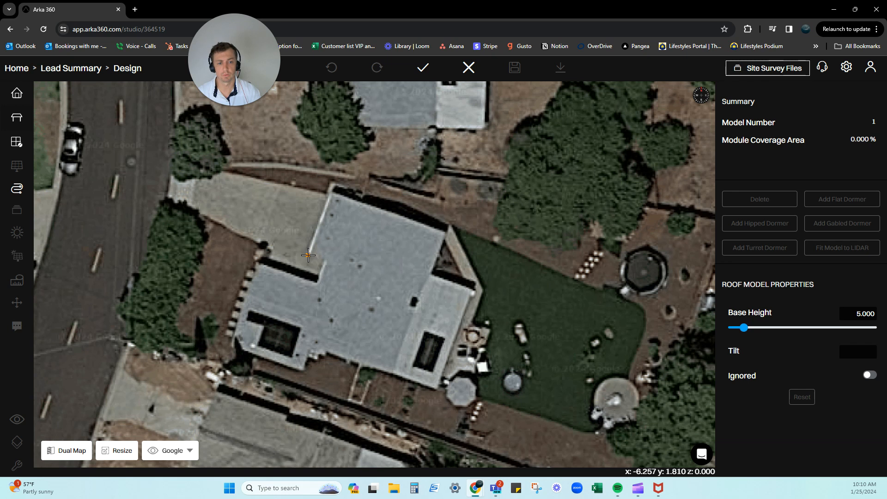
# - Trace the L-shaped roof outline corner by corner and close it into a 20° pitched roof of about 212.6 area
pyautogui.moveTo(308, 256); pyautogui.dragTo(334, 196)
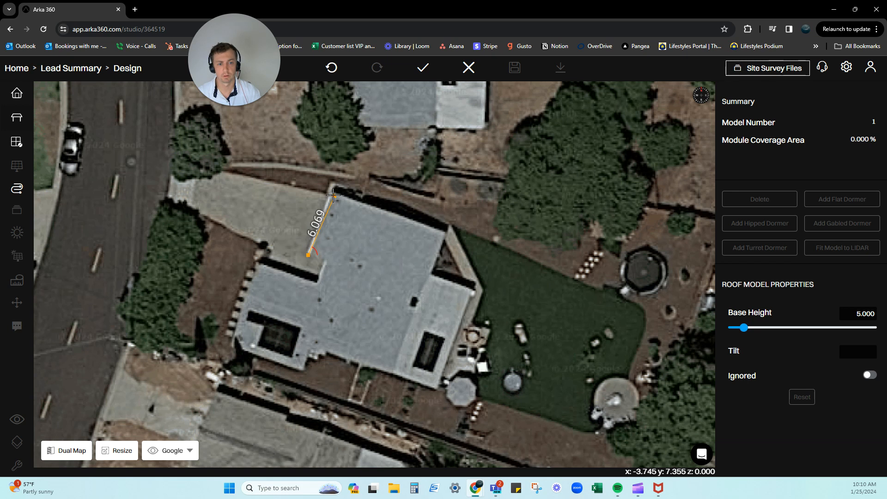
pyautogui.click(417, 220)
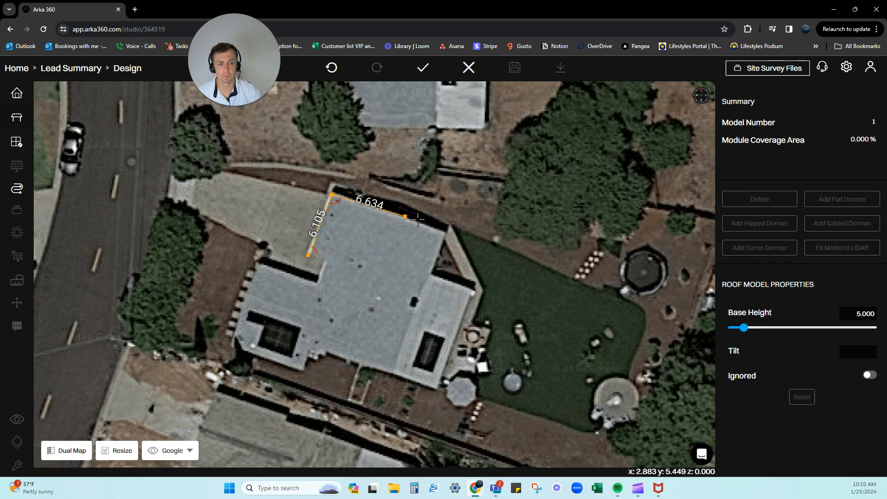
pyautogui.moveTo(405, 217); pyautogui.dragTo(447, 229)
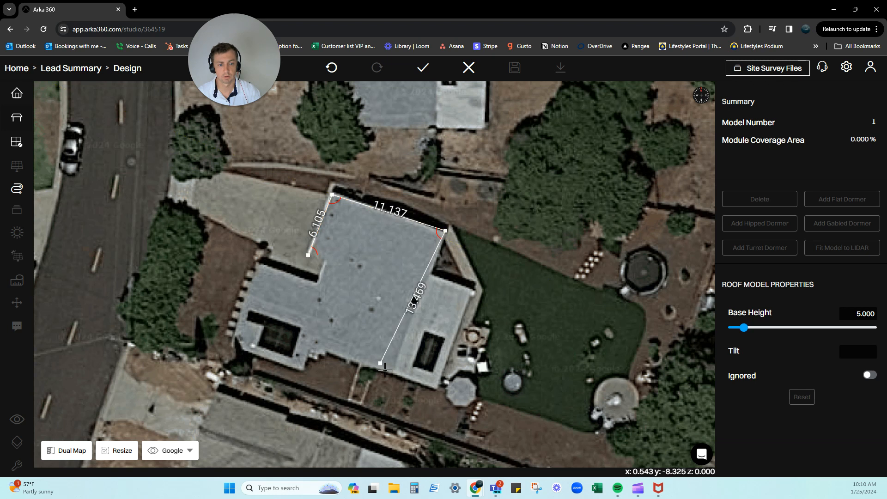
pyautogui.moveTo(379, 364); pyautogui.dragTo(397, 372)
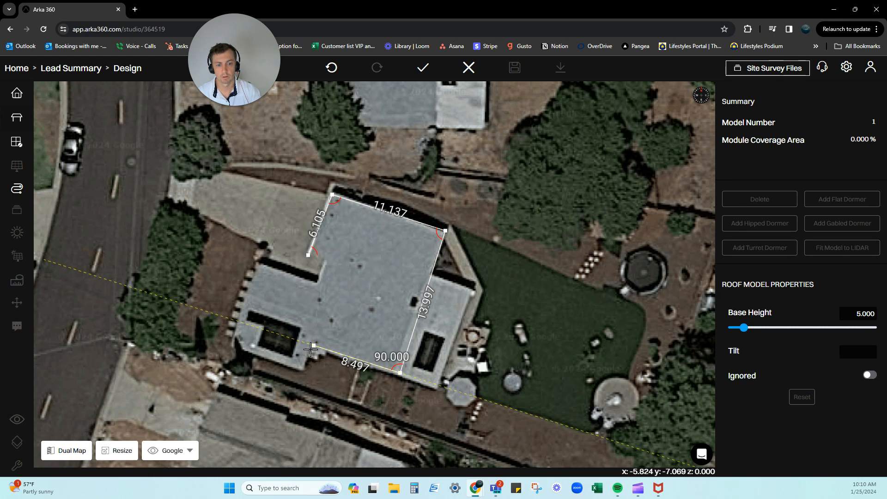
pyautogui.moveTo(311, 350); pyautogui.dragTo(310, 345)
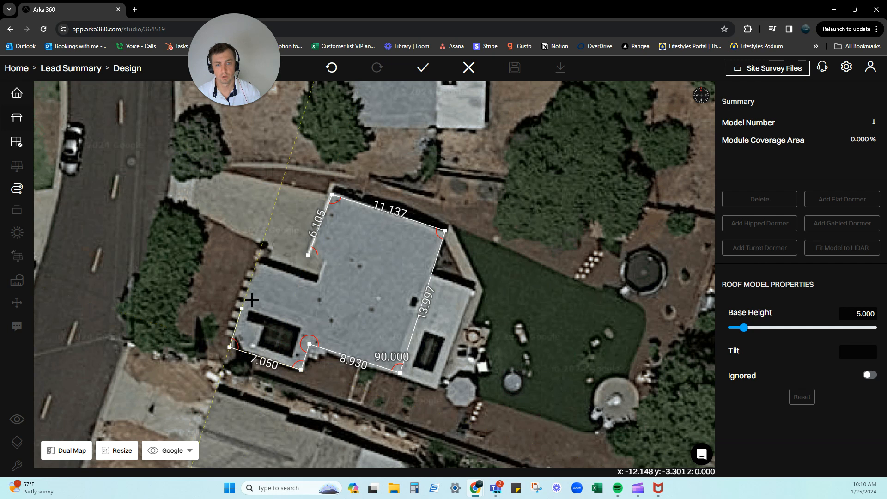
pyautogui.moveTo(251, 300); pyautogui.dragTo(262, 263)
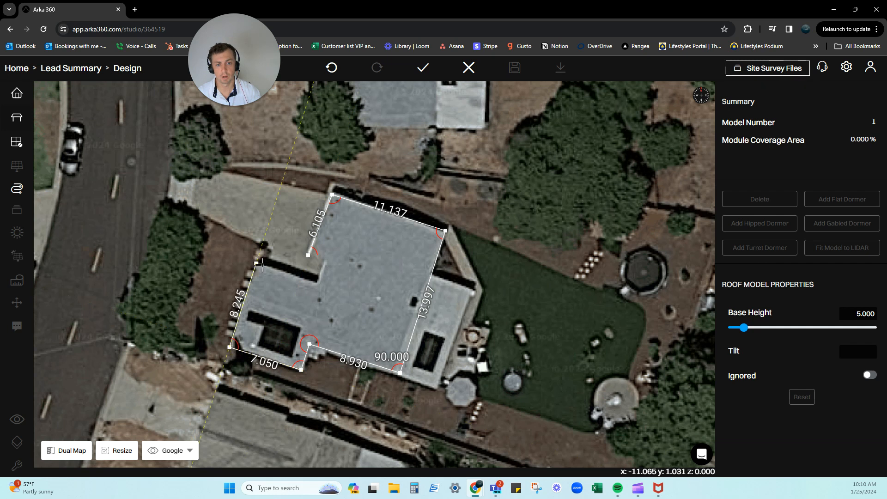
pyautogui.moveTo(262, 262); pyautogui.dragTo(318, 283)
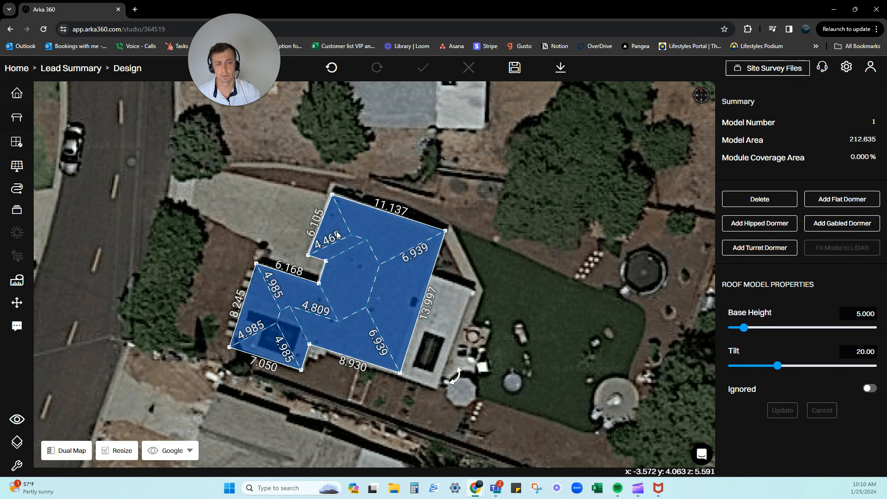
pyautogui.moveTo(316, 328)
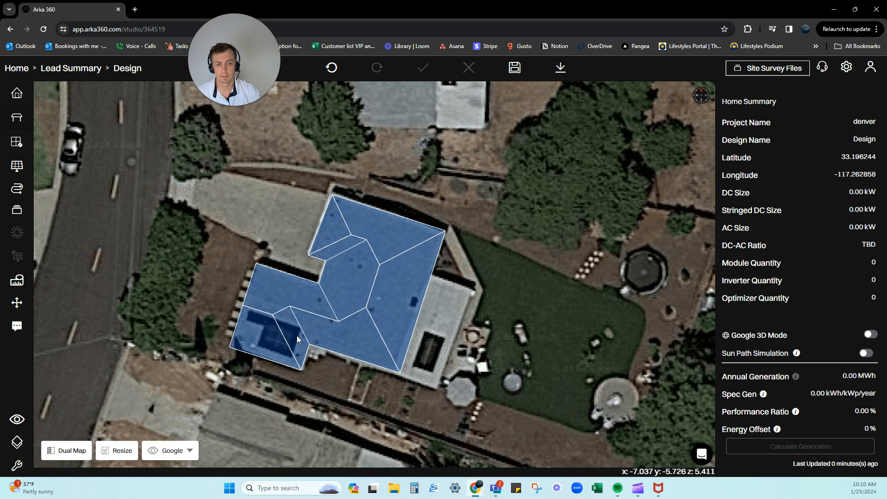
# - Adjust the lower-left wing's faces and the main section's ridge lines to match the house roof
pyautogui.click(277, 340)
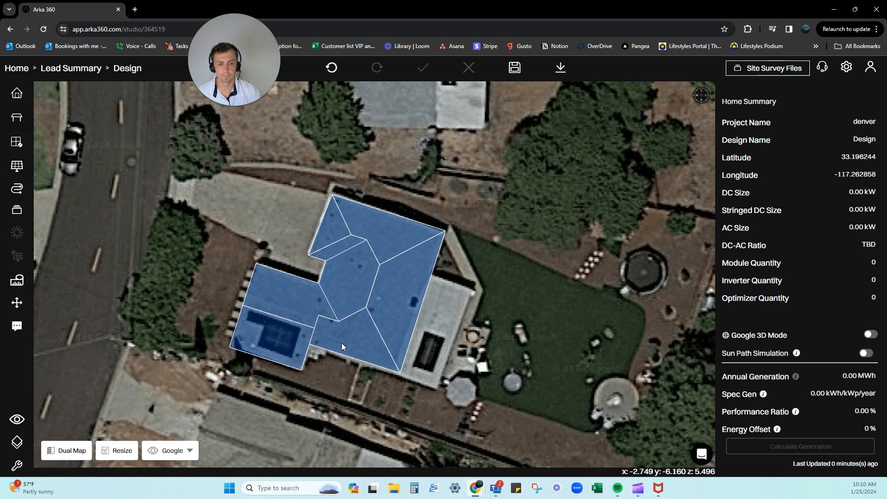
pyautogui.click(339, 339)
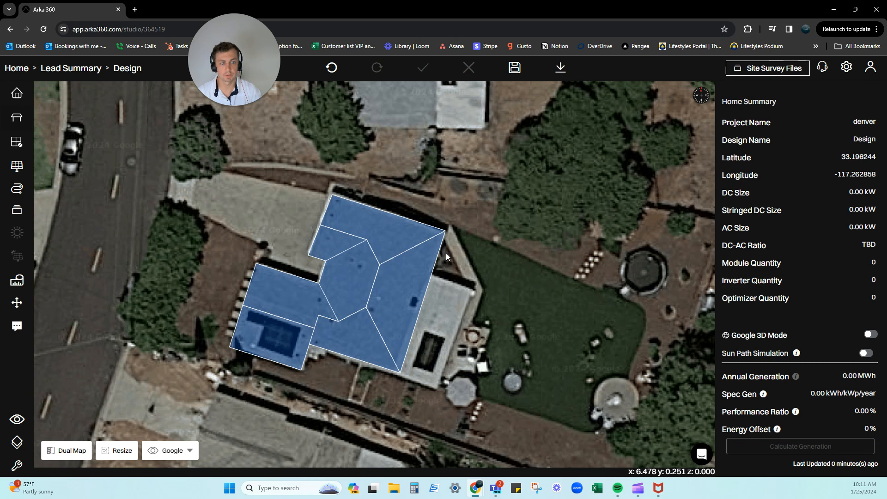
pyautogui.moveTo(399, 231)
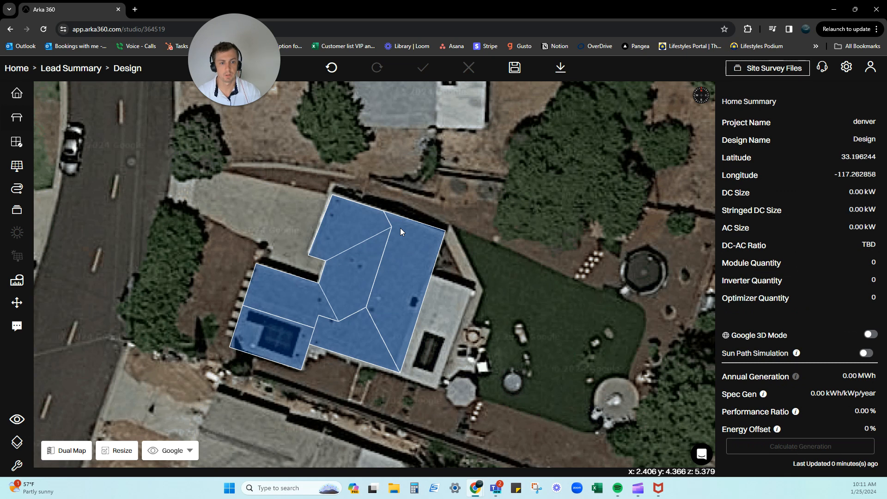
pyautogui.moveTo(436, 280)
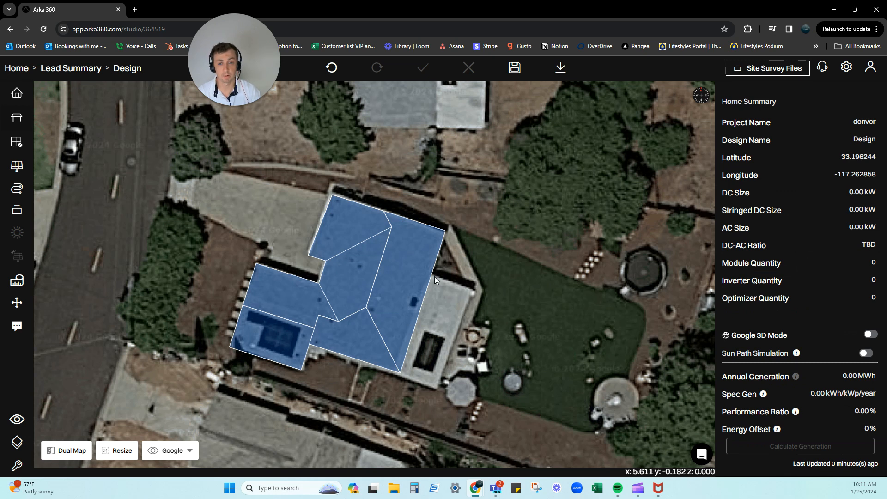
pyautogui.moveTo(257, 245)
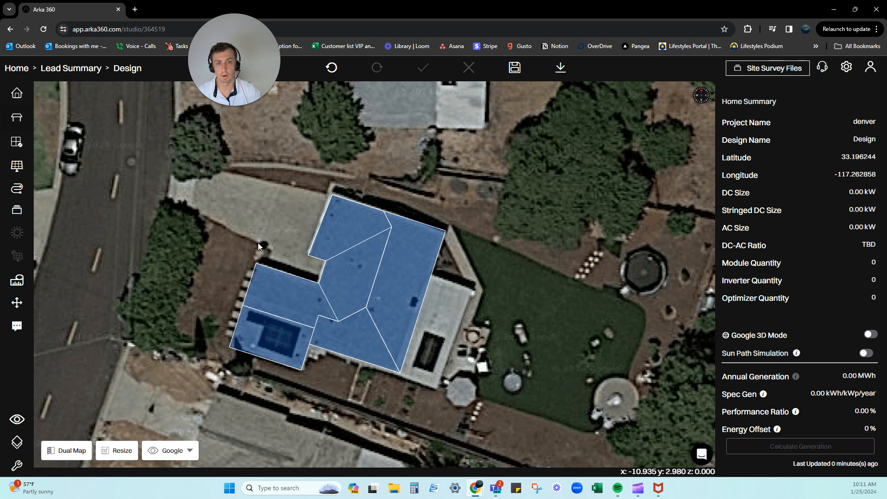
# - Draw a roughly 10 by 10.2 flat roof rectangle along the house edge and rotate it into alignment
pyautogui.click(16, 92)
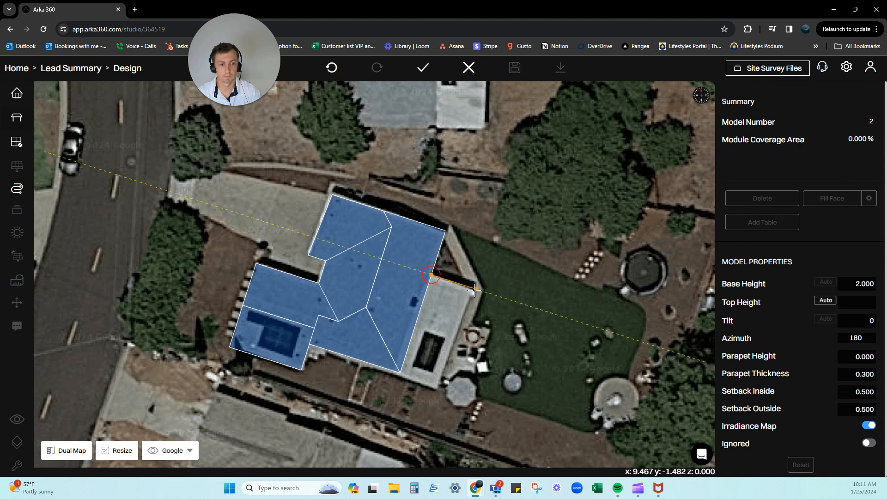
pyautogui.moveTo(474, 289); pyautogui.dragTo(437, 394)
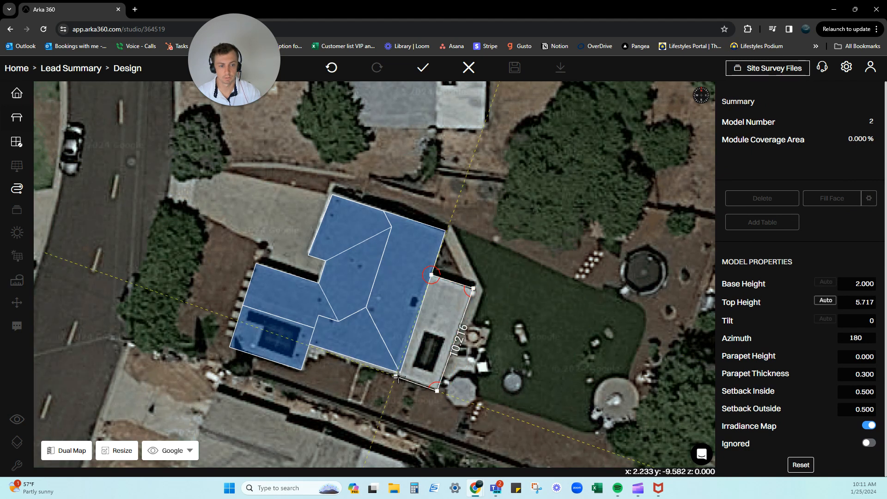
pyautogui.click(435, 322)
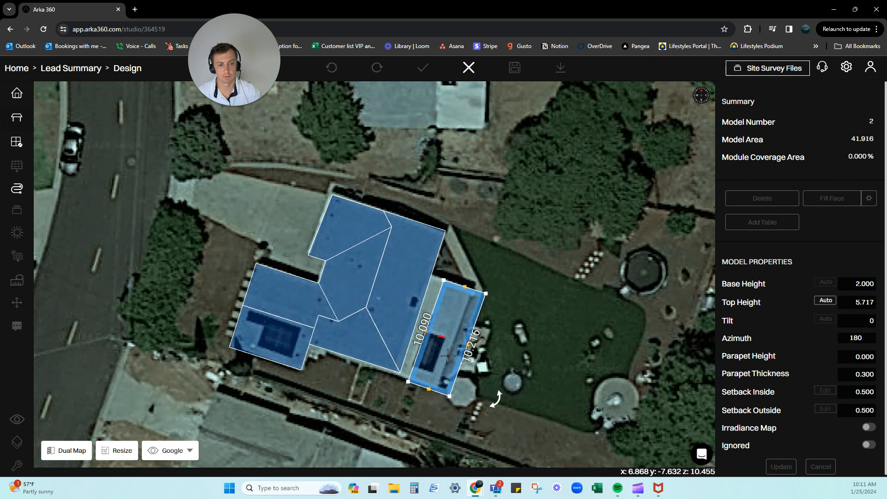
pyautogui.moveTo(447, 357); pyautogui.dragTo(444, 352)
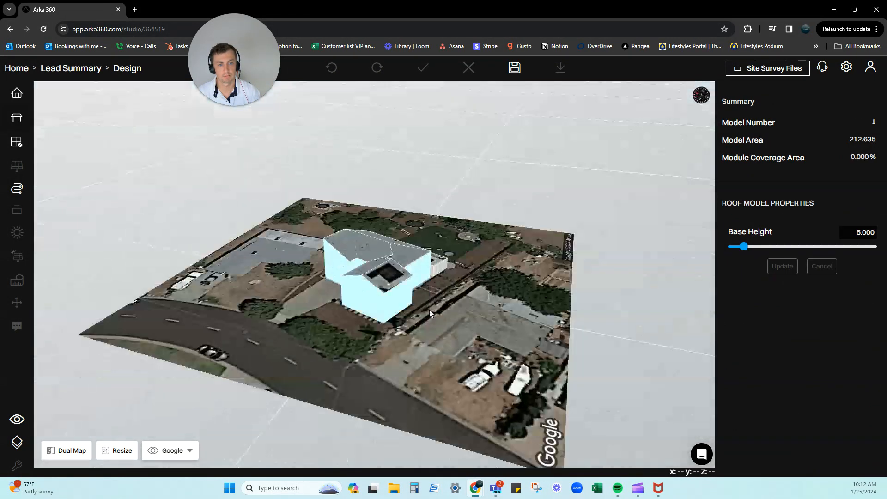
# - Select the house roof model in 3D and update its base height from 5 to 3.1
pyautogui.moveTo(430, 314); pyautogui.dragTo(277, 307)
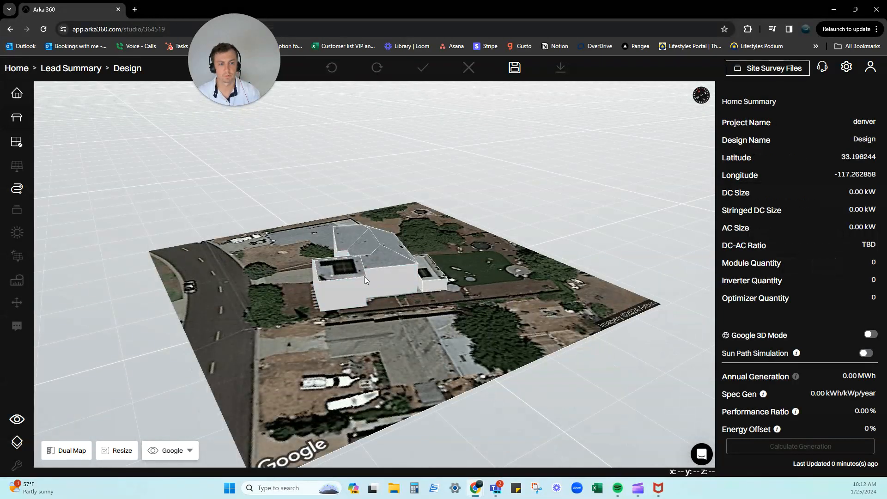
pyautogui.click(365, 277)
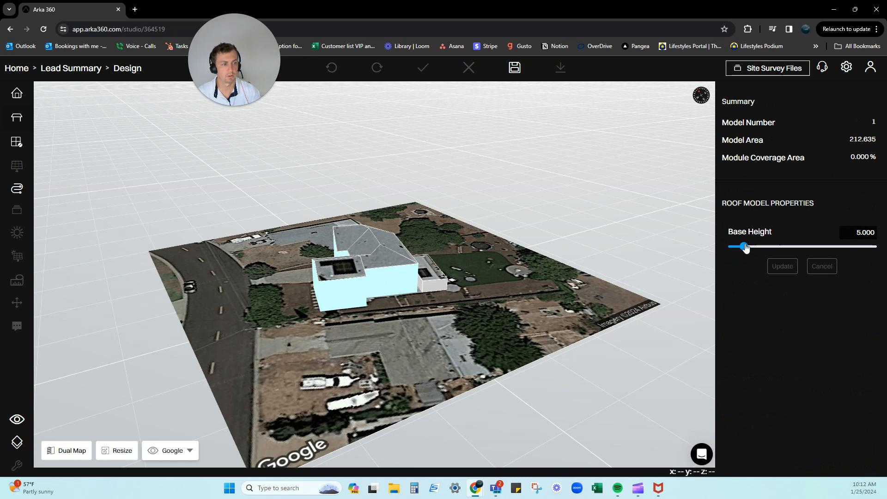
pyautogui.moveTo(745, 247); pyautogui.dragTo(737, 247)
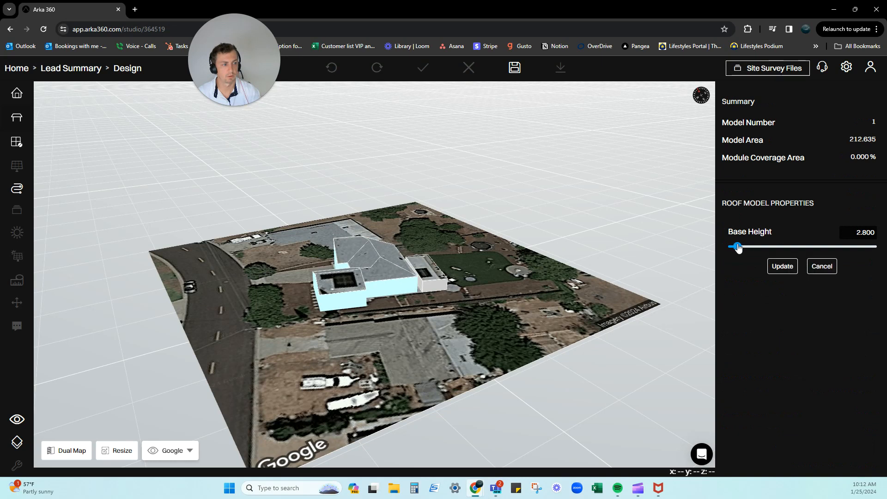
pyautogui.moveTo(736, 246); pyautogui.dragTo(740, 246)
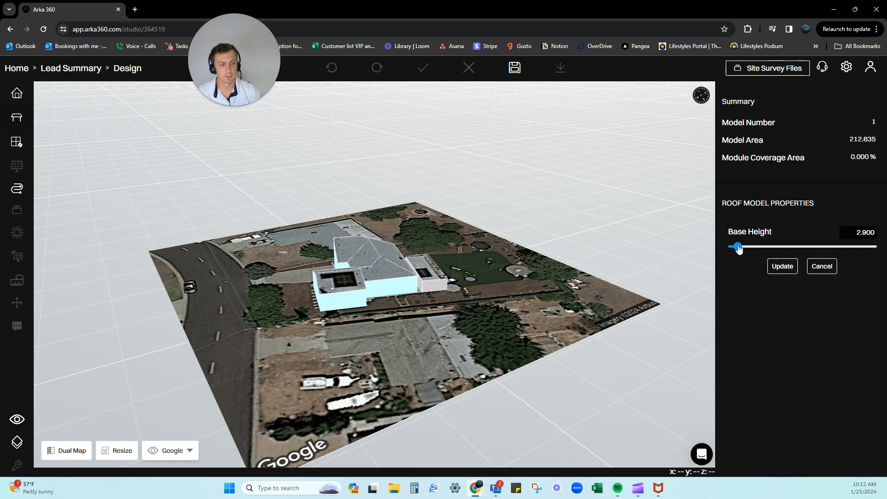
pyautogui.moveTo(737, 248); pyautogui.dragTo(737, 247)
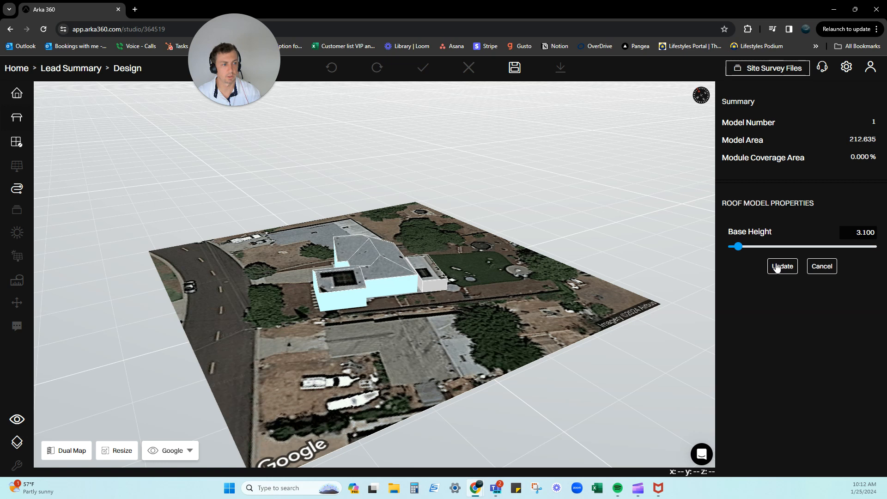
pyautogui.click(782, 267)
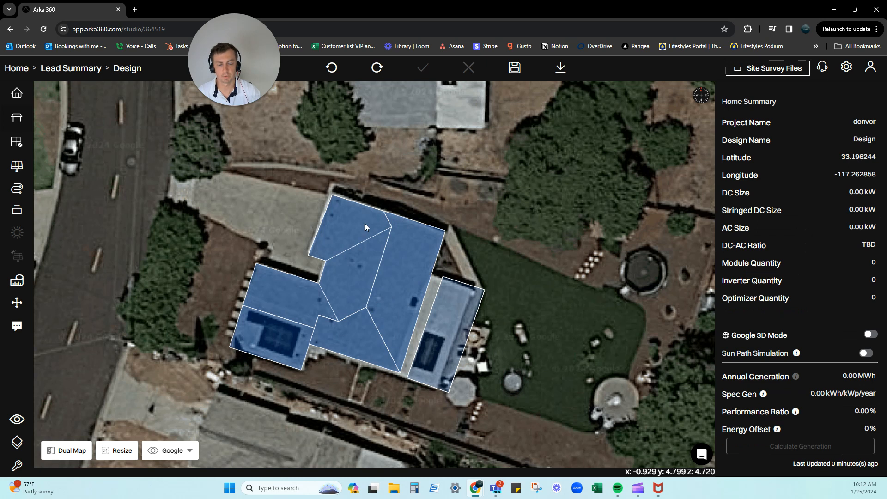
pyautogui.moveTo(428, 301)
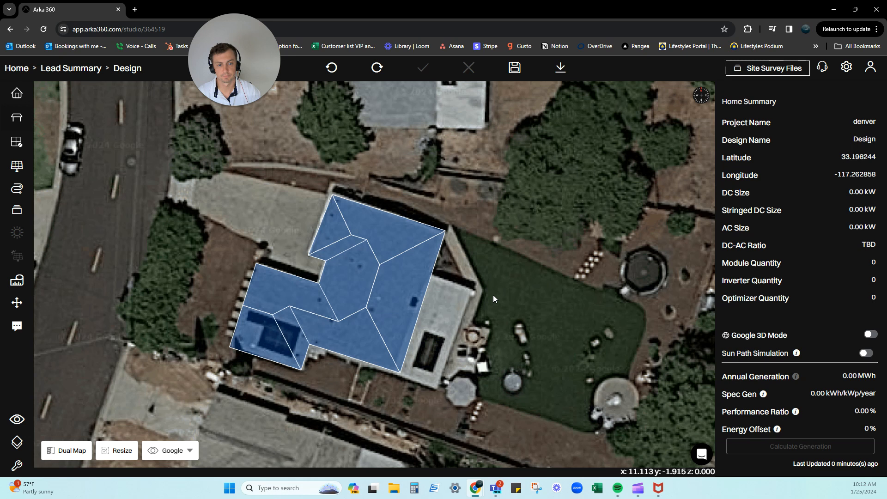
# - Undo twice to remove the flat roof section and revert the recent edits
pyautogui.click(339, 248)
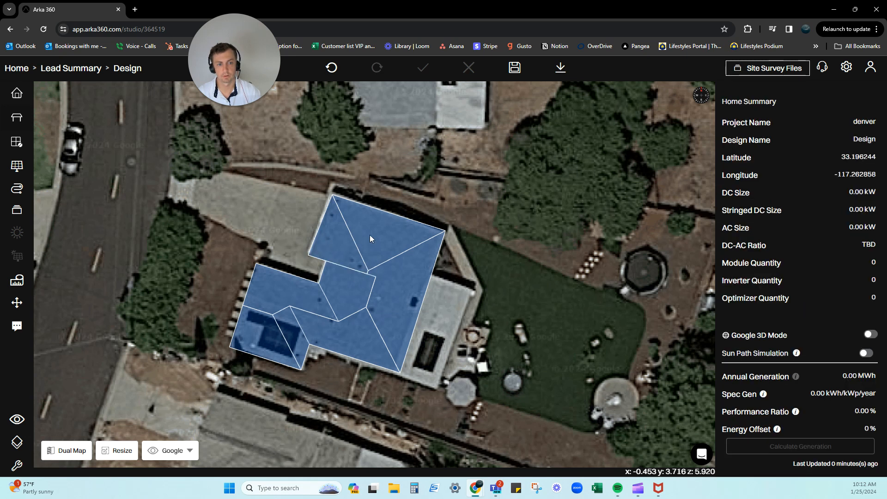
pyautogui.click(376, 232)
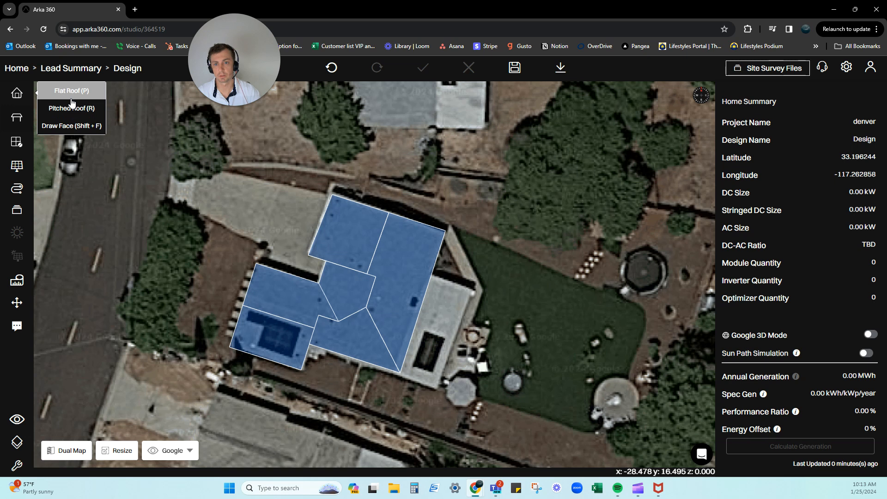
# - Choose Flat Roof (P) and begin tracing its outline beside the main roof
pyautogui.click(72, 91)
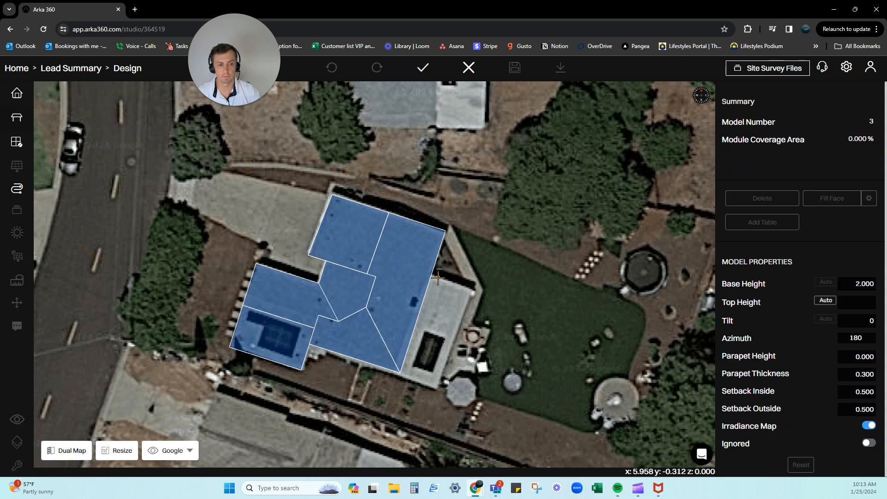
pyautogui.moveTo(437, 279)
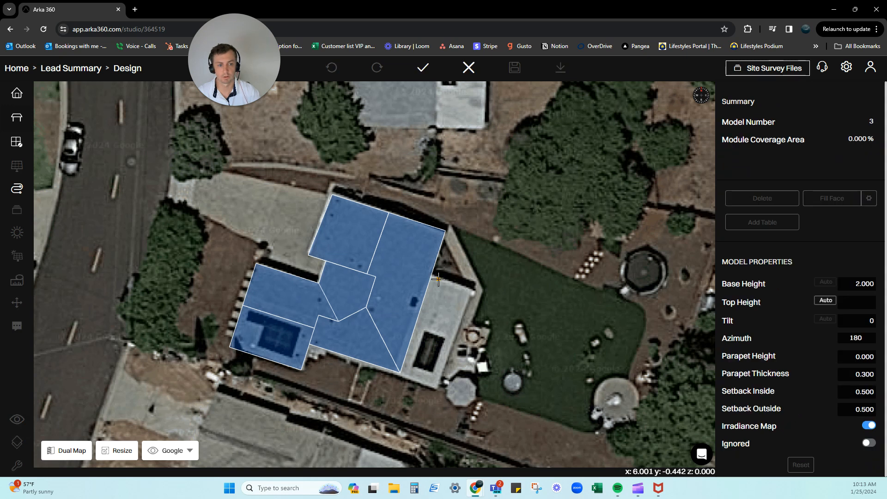
pyautogui.moveTo(438, 278); pyautogui.dragTo(444, 388)
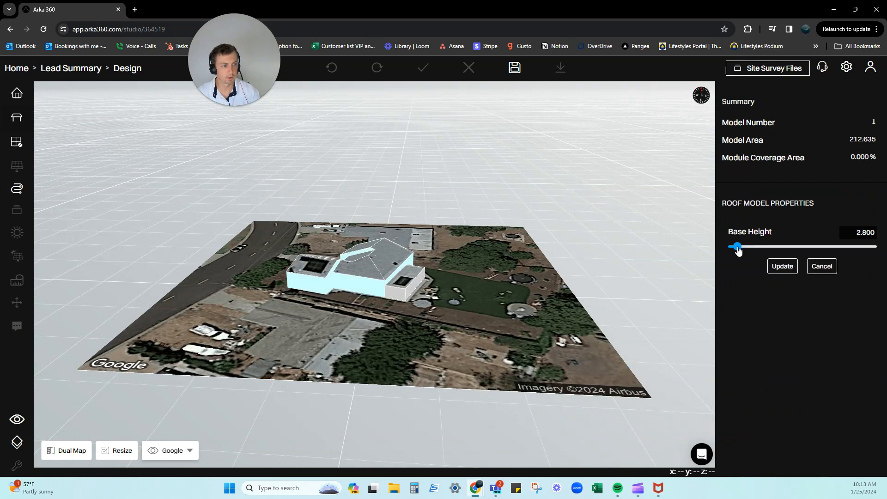
# - Finish the ~9.7 square flat roof and set its base height to 3.000
pyautogui.moveTo(736, 246); pyautogui.dragTo(738, 246)
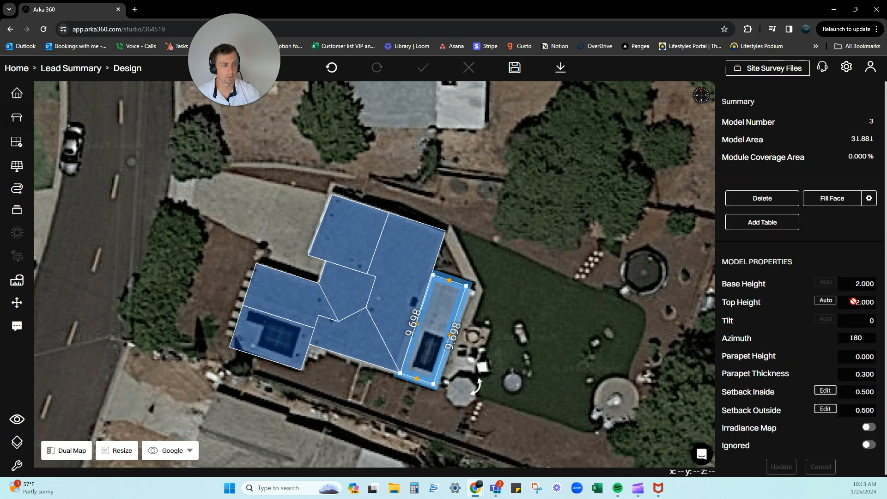
pyautogui.click(856, 283)
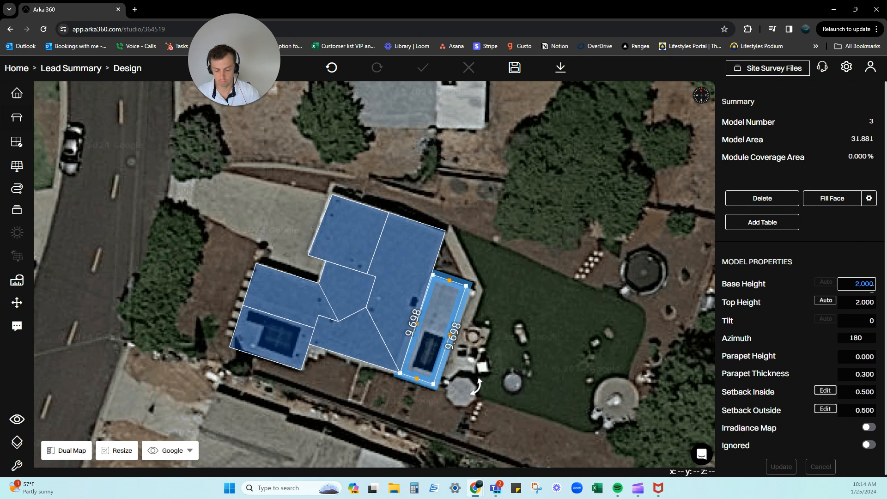
pyautogui.write('3.000')
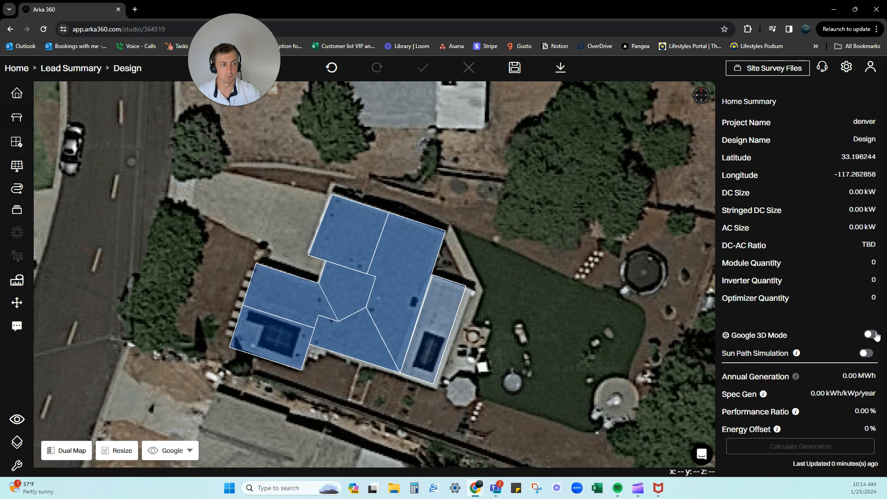
# - Enable Google 3D mode so photorealistic scenery loads around the pitched and flat roofs
pyautogui.click(868, 334)
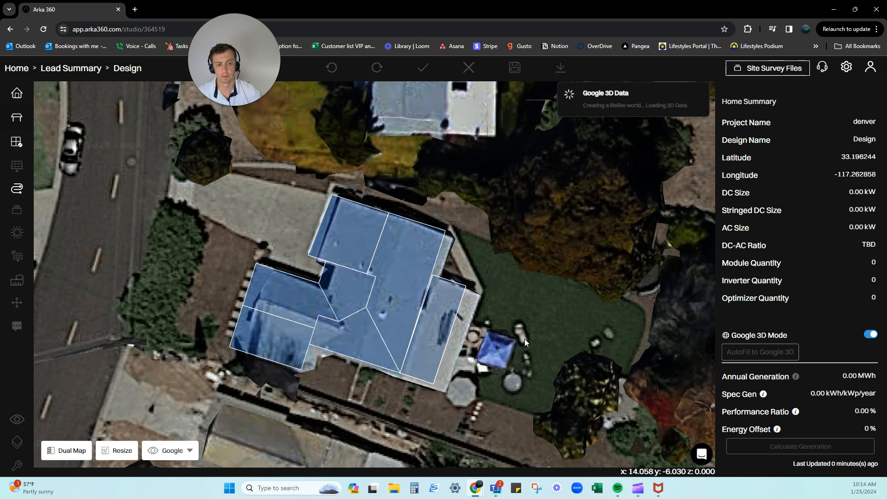
pyautogui.moveTo(400, 275)
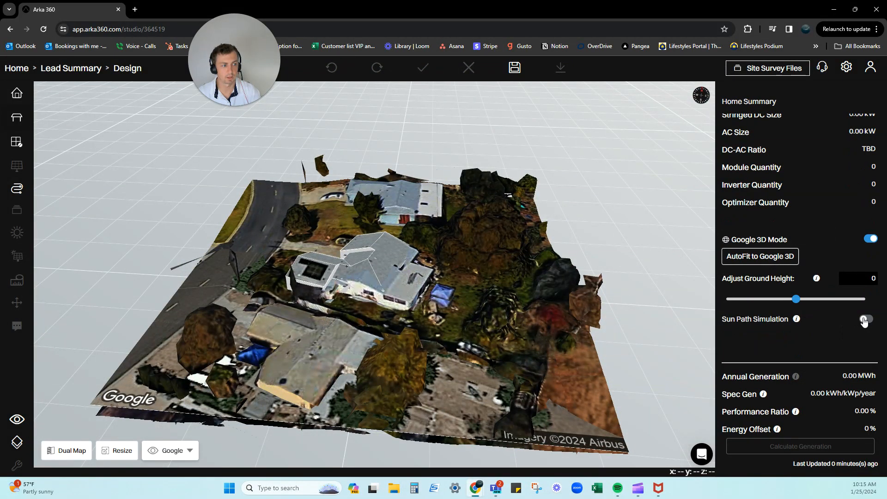
# - Enable the sun path simulation over the loaded Google 3D scene, dated January 24
pyautogui.click(866, 318)
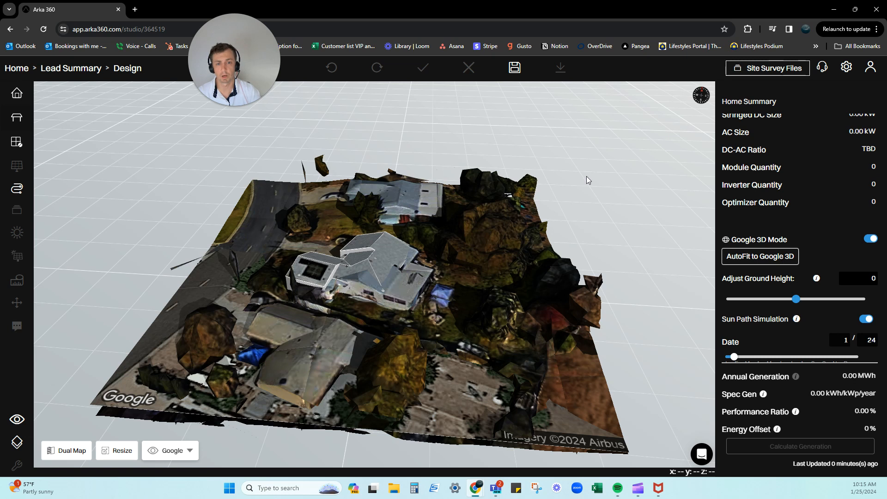
pyautogui.moveTo(361, 182)
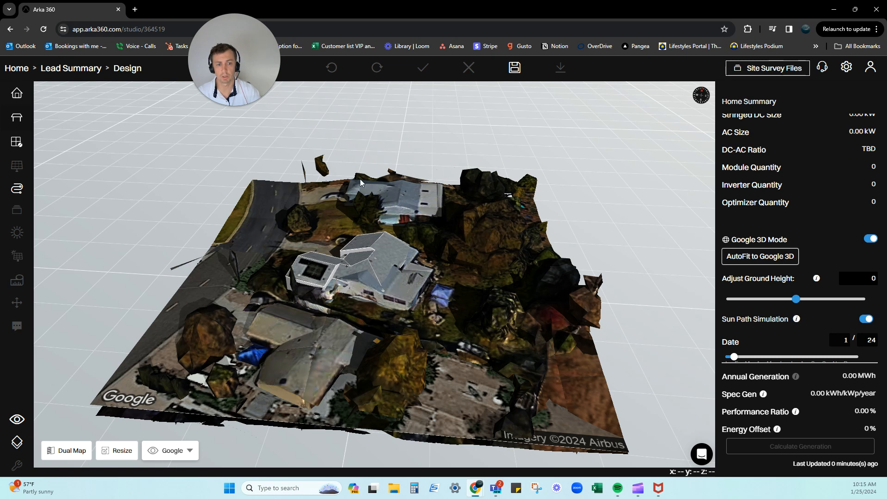